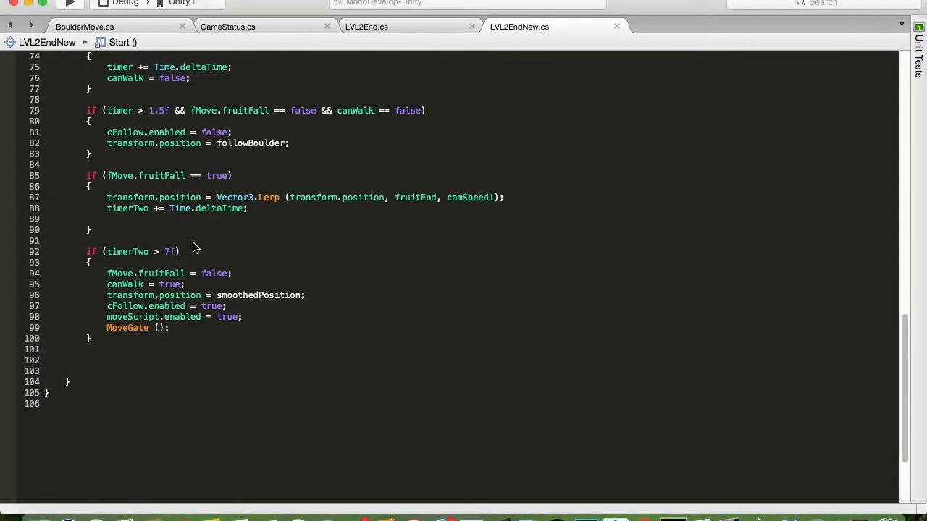
Play-test the level in the Game view, stop the run and inspect a hierarchy object.
click(437, 15)
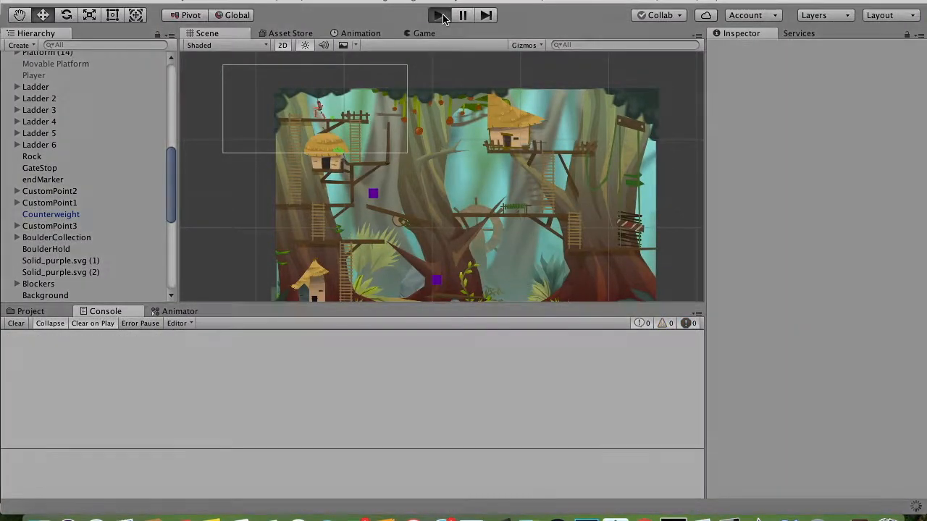
click(437, 14)
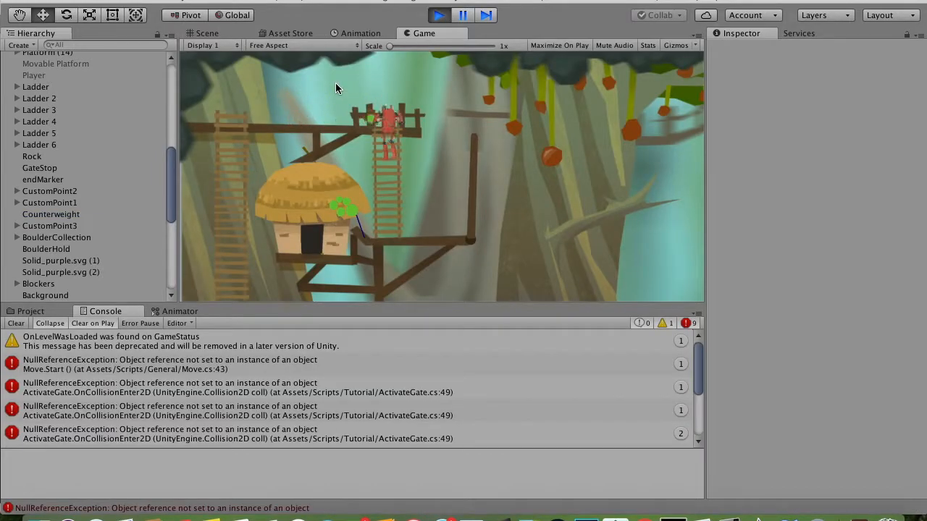
click(207, 33)
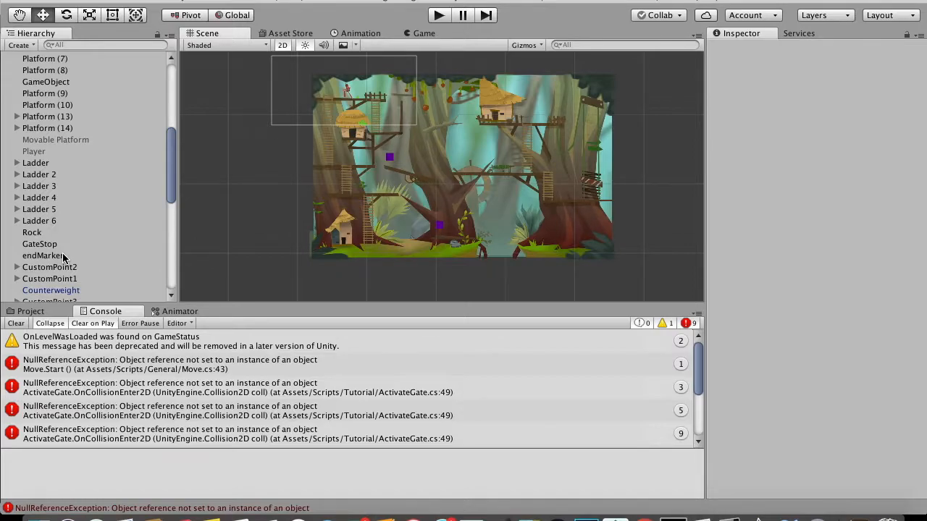
click(14, 323)
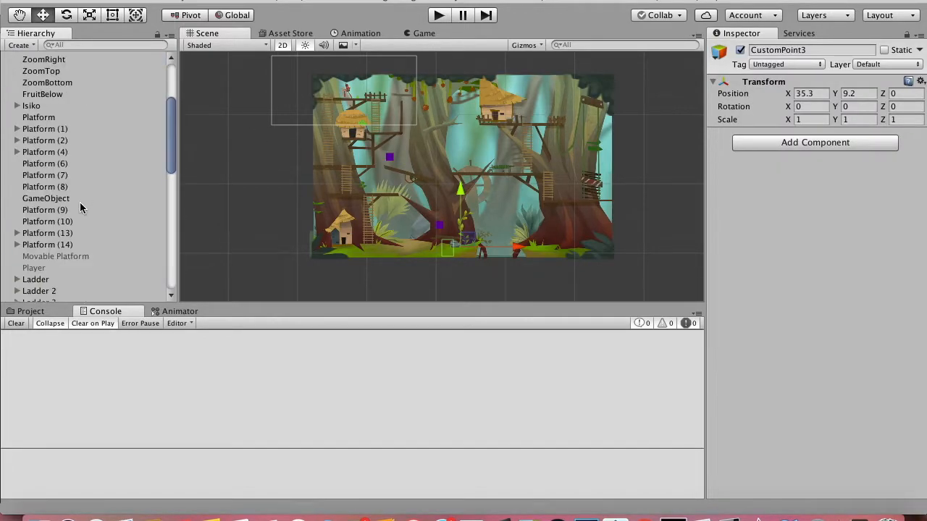
Check the Main Camera's Cam Follow, then view Counterweight's Rigidbody 2D mass of 15.
click(46, 81)
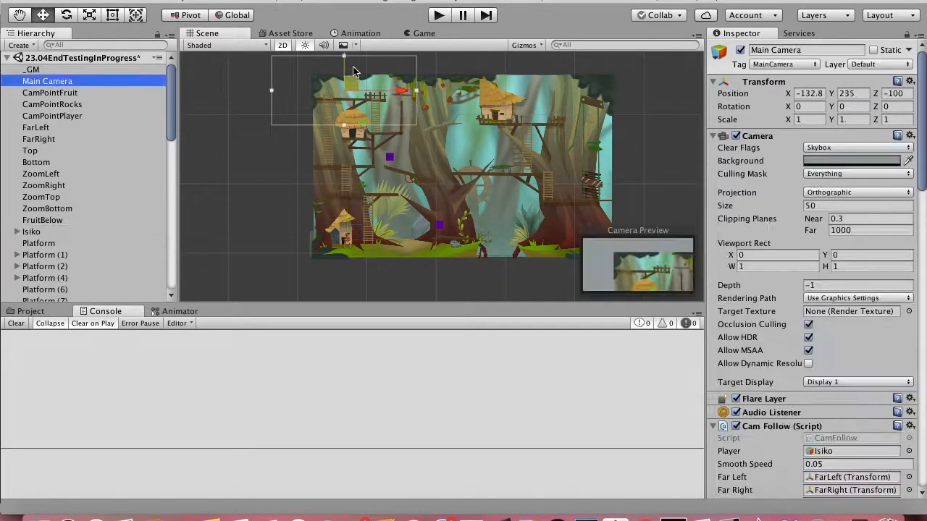
click(438, 14)
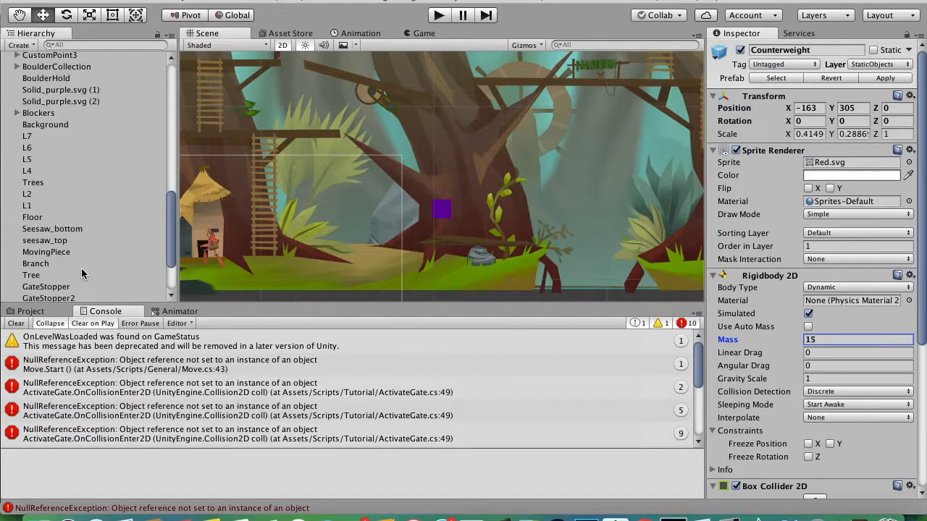
Select FruitNew, play-test its fall in the Game view, then stop play.
click(39, 237)
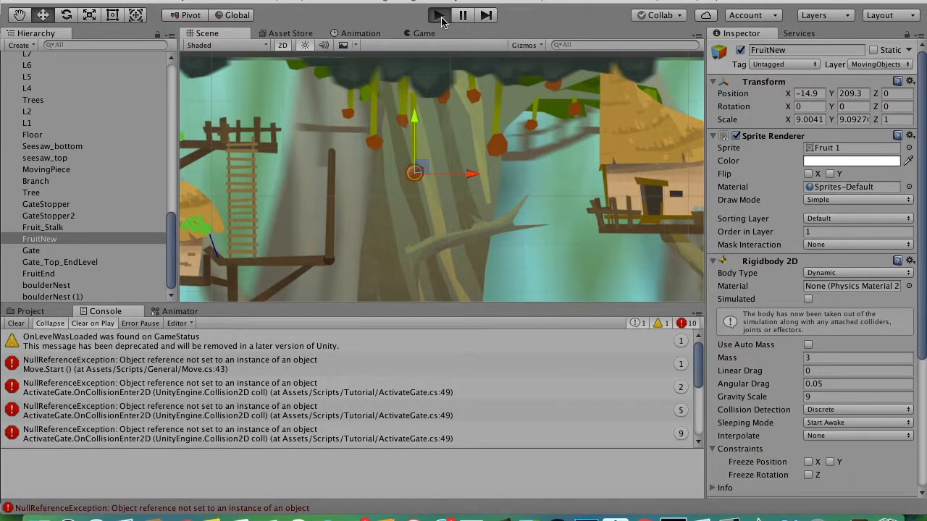
click(439, 15)
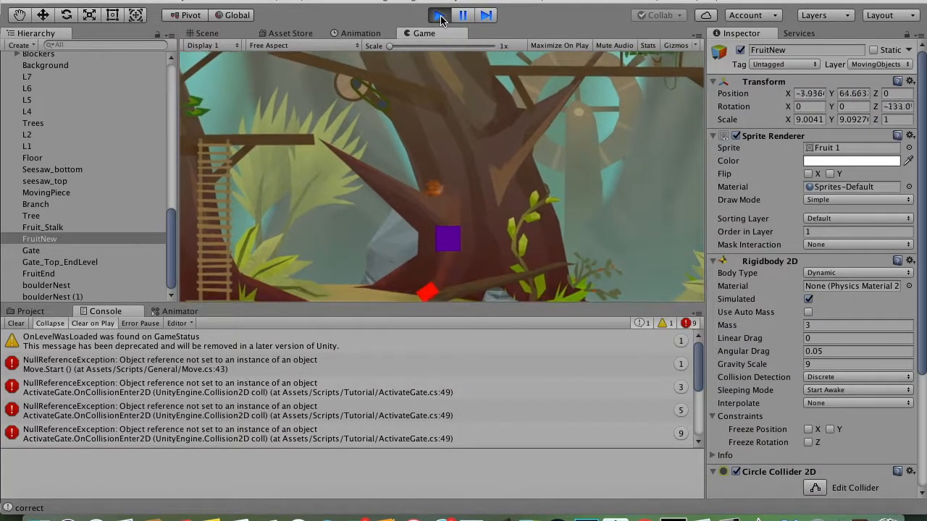
click(207, 32)
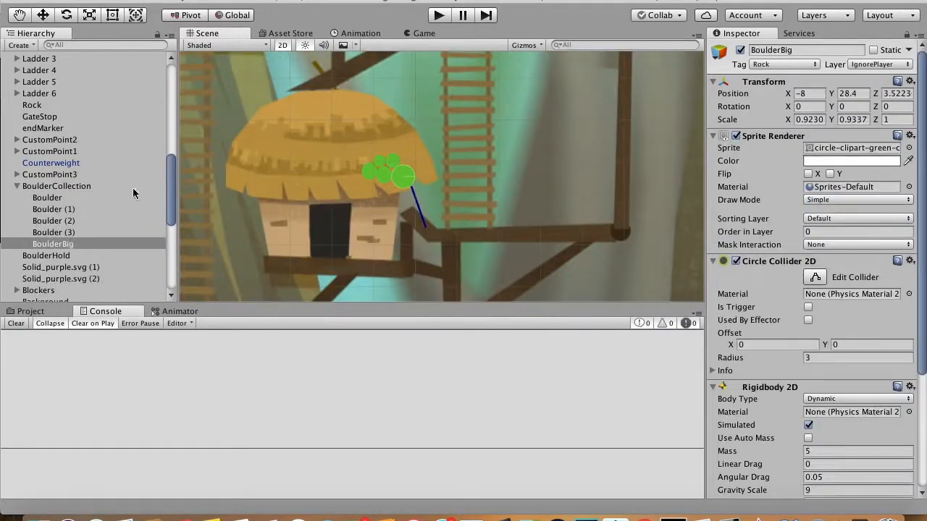
Select both boulderNest objects, then browse to Assets > Scripts > Level 1.
click(46, 284)
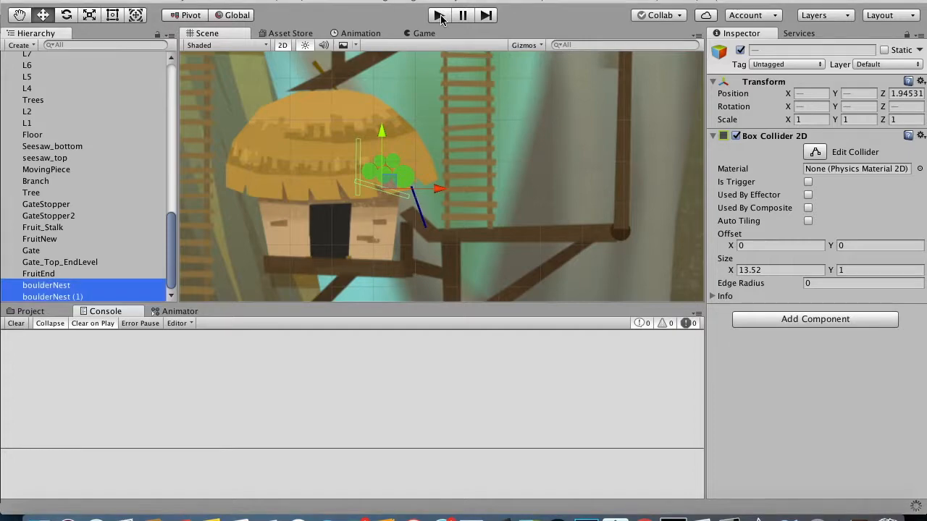
click(59, 260)
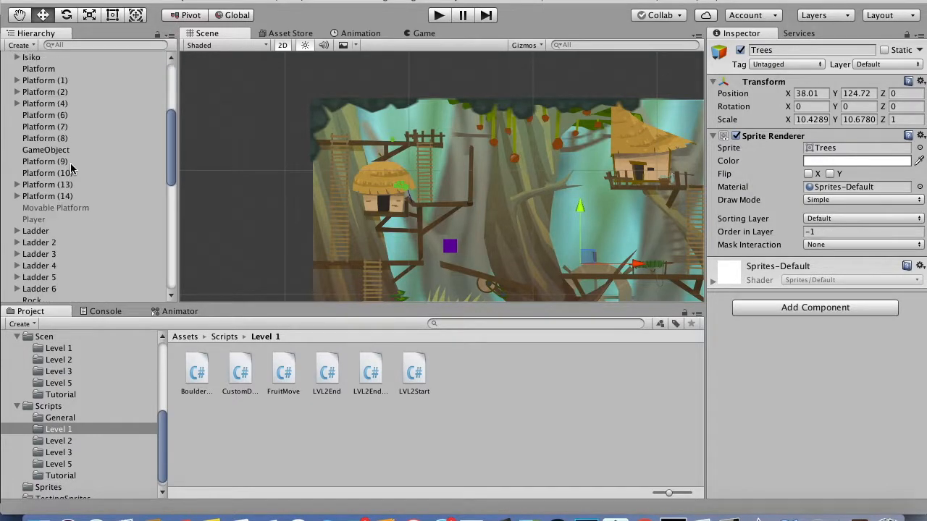
Load the 19.04TutorialLoadScene scene to view its Main Camera scripts.
click(32, 168)
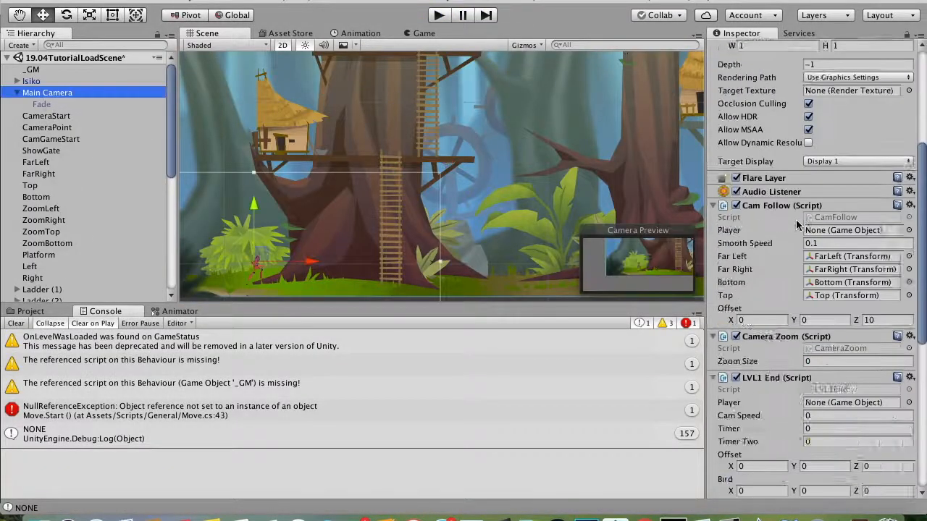
Switch to Chrome's YouTube tab playing the deadmau5 track.
click(437, 15)
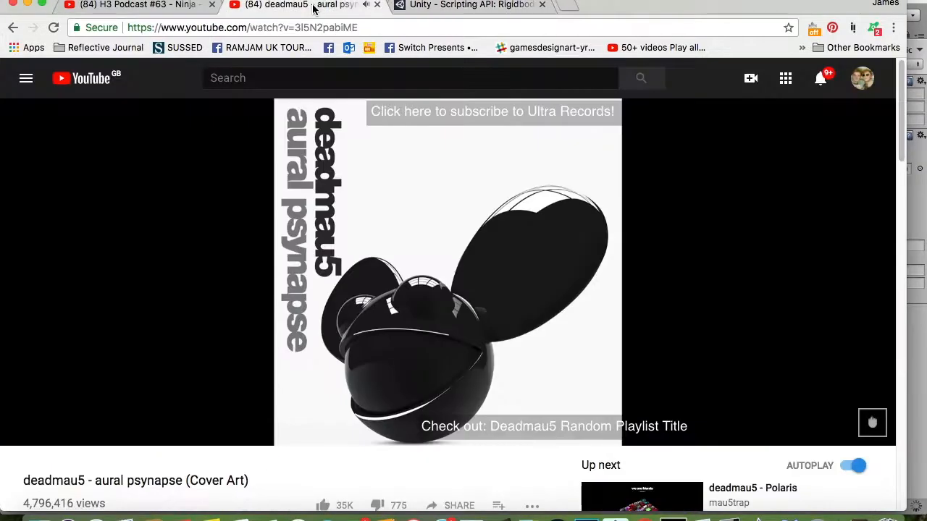
Look up Unity 2D AddForce and add rBody.AddForce(new Vector2(0, speed), ForceMode2D.Impulse) to the ladder trigger.
click(470, 9)
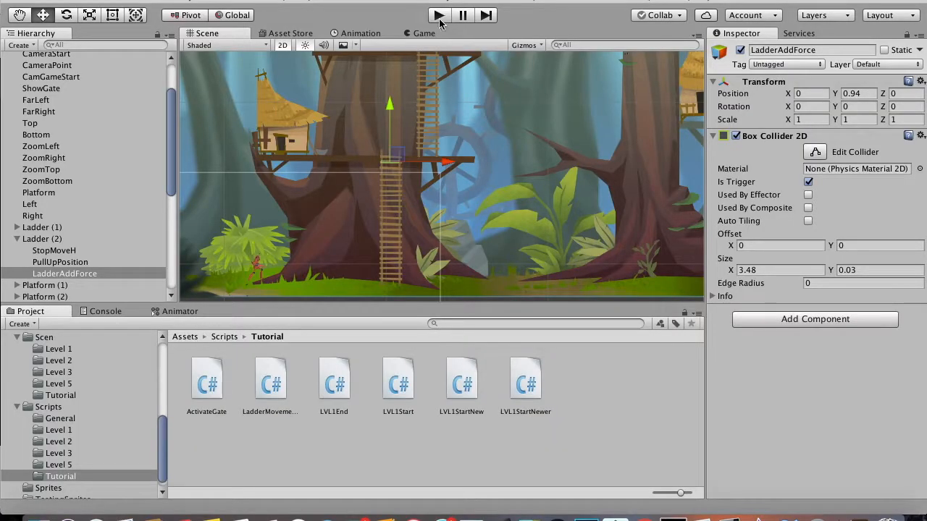
click(437, 14)
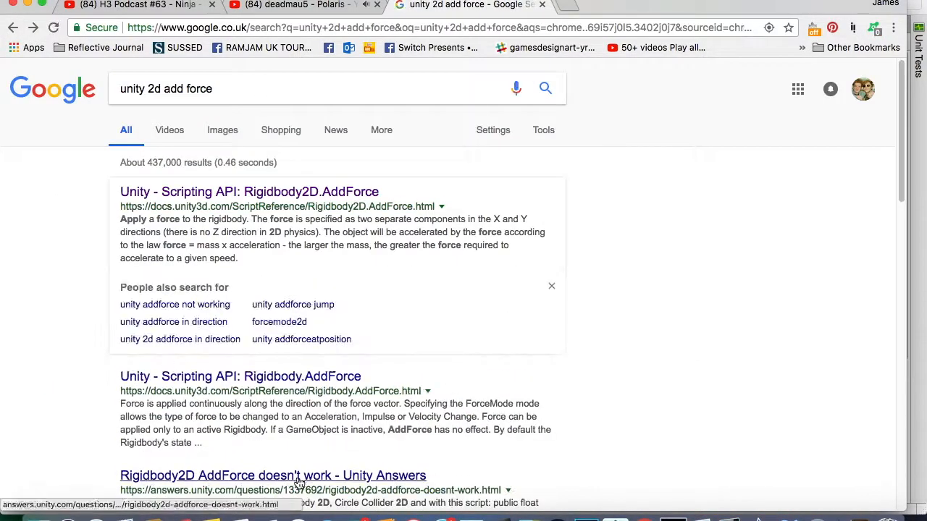
click(272, 475)
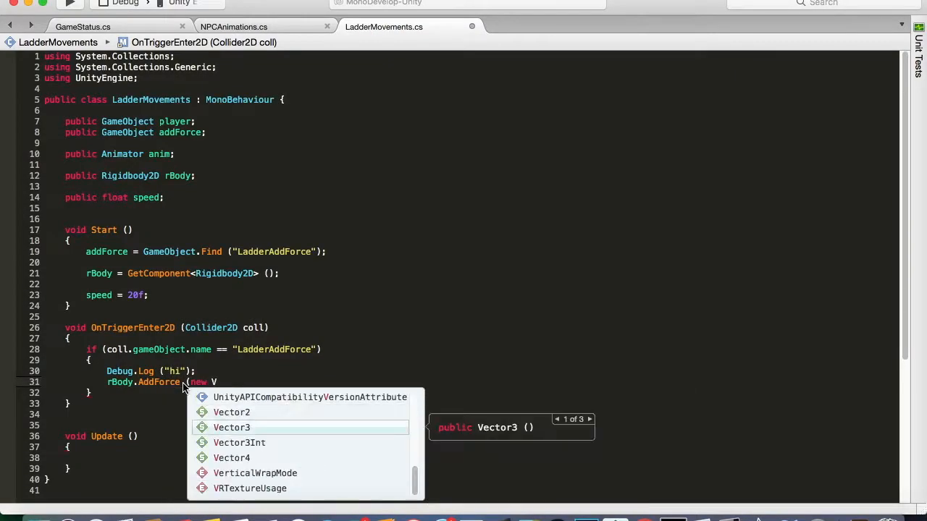
text(Vector2 (0, speed), ForceMode2D.Impulse);)
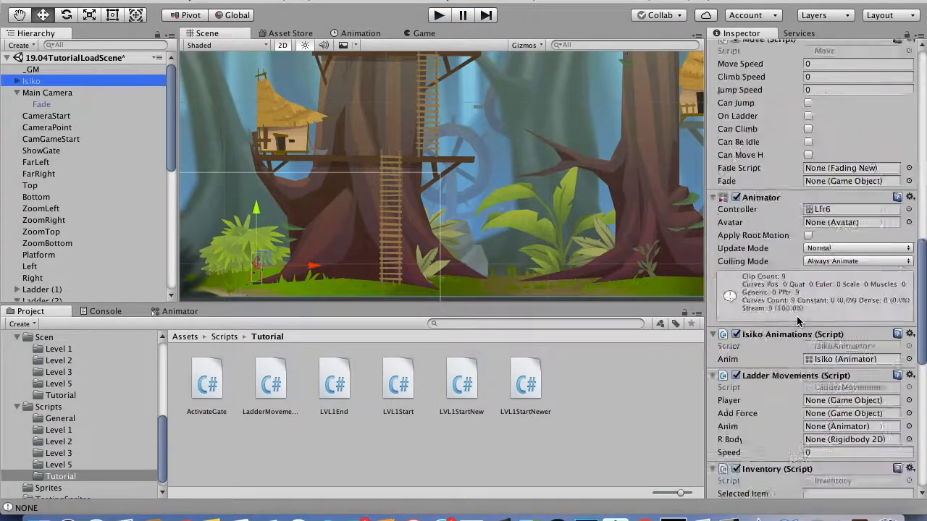
Bring up Move.cs in MonoDevelop at its OnCollisionEnter2D handling.
click(438, 15)
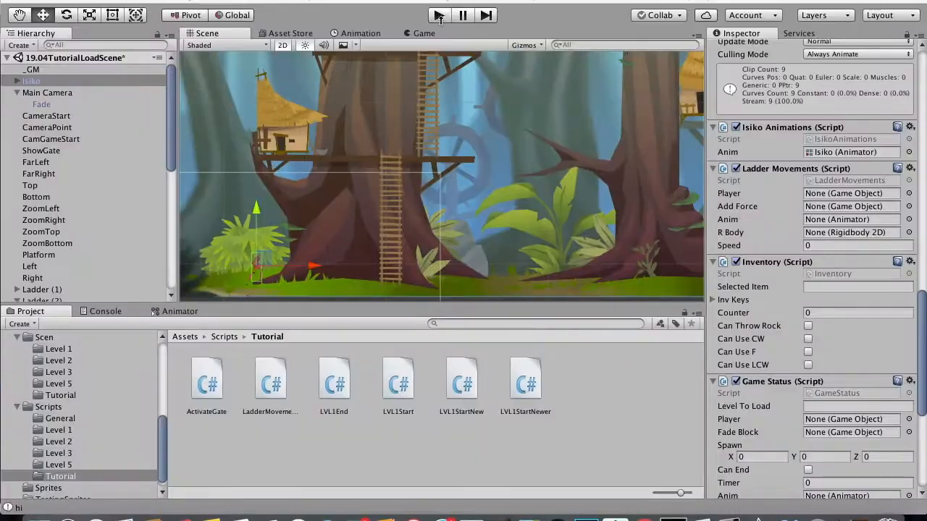
click(437, 14)
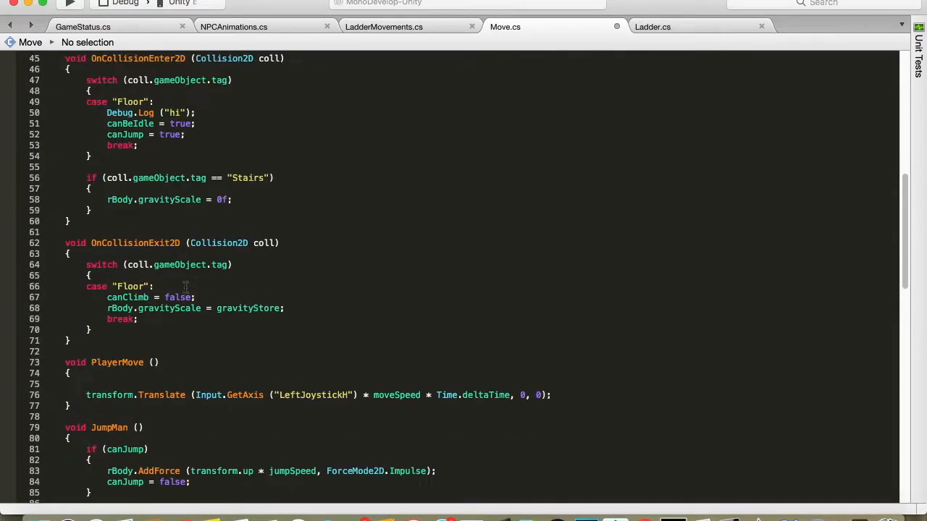
Play-test the treehouse ladder climb, then load the player's Move script Update code.
scroll(down, 3)
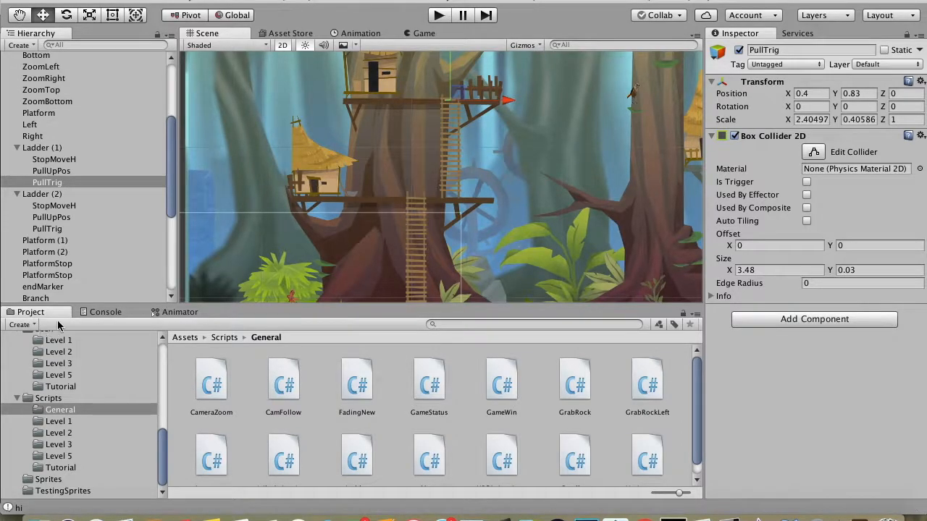
mouse_move(498, 217)
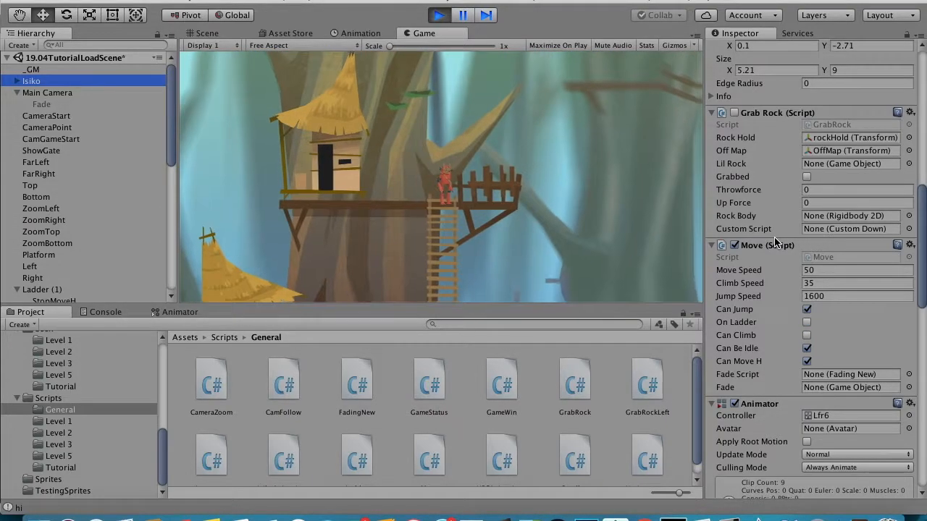
click(437, 14)
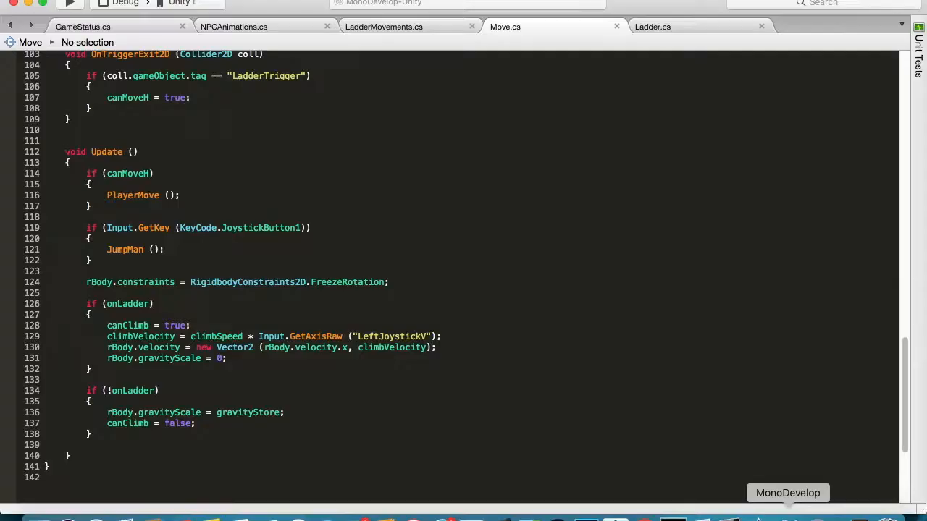
In LadderMovements, add pullUpOffset = new Vector3(0, 15, 0) and climb to transform.position + pullUpOffset.
click(382, 26)
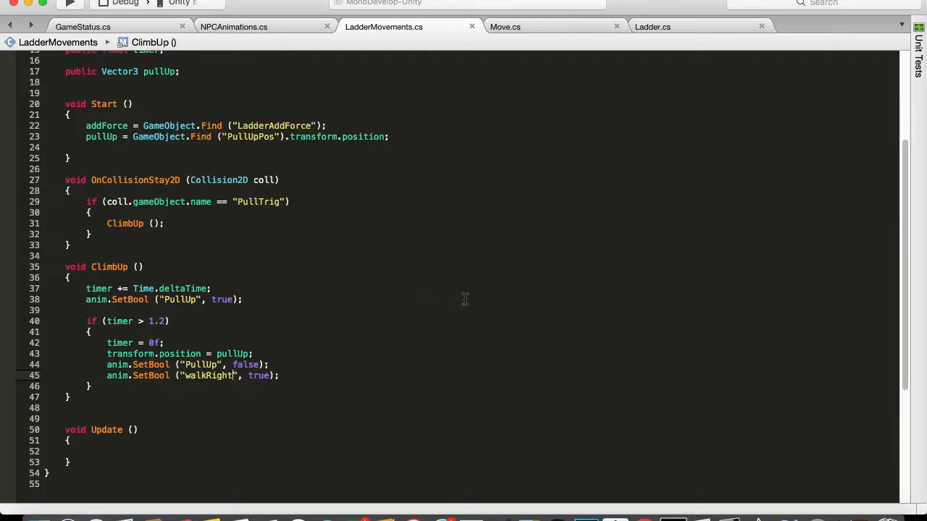
mouse_move(637, 495)
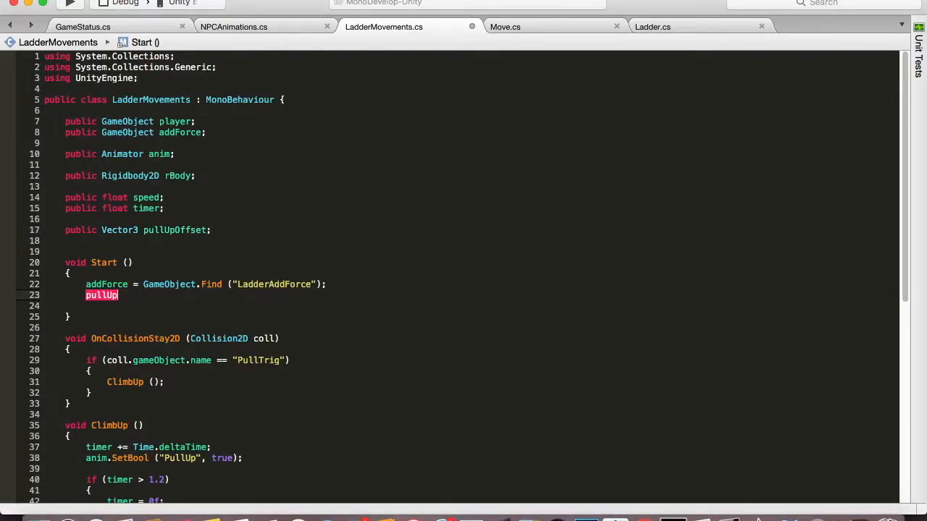
text(Offset = new Vector3 (0, 15, 0);)
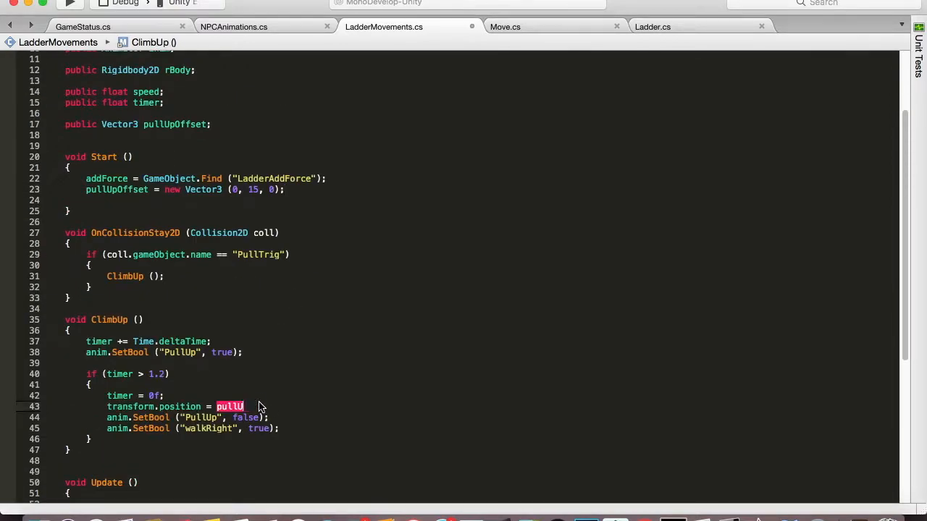
text(transform.position + pullUpOffset)
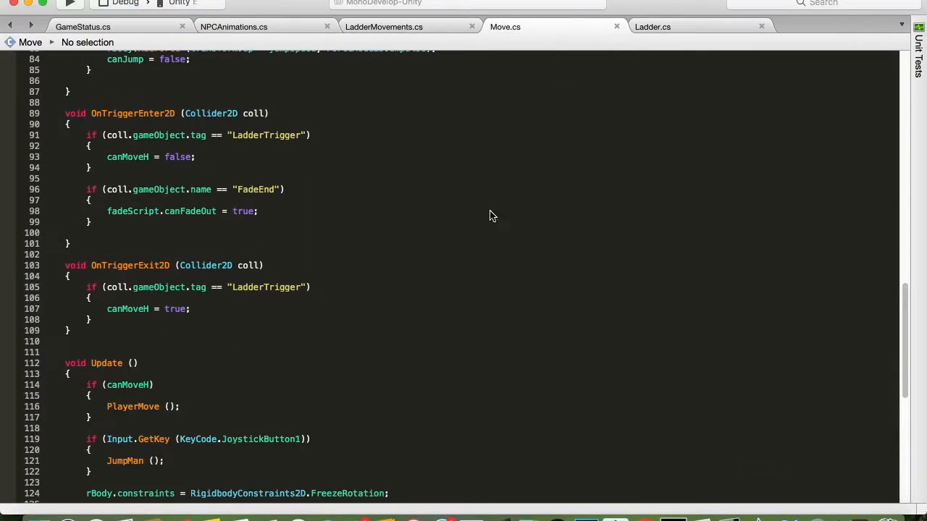
Add canBeIdle = true; after canMoveH = false; inside the LadderTrigger check of OnTriggerEnter2D.
scroll(down, 3)
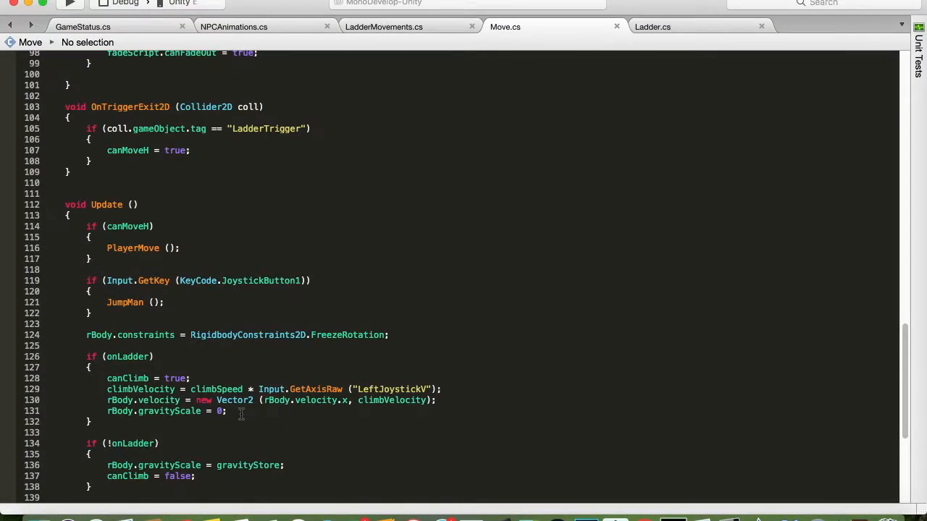
scroll(up, 3)
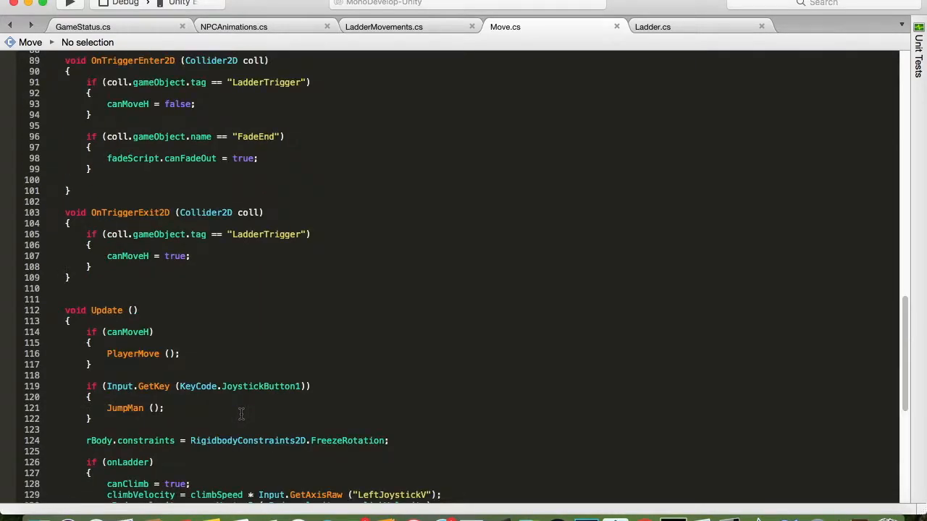
scroll(down, 3)
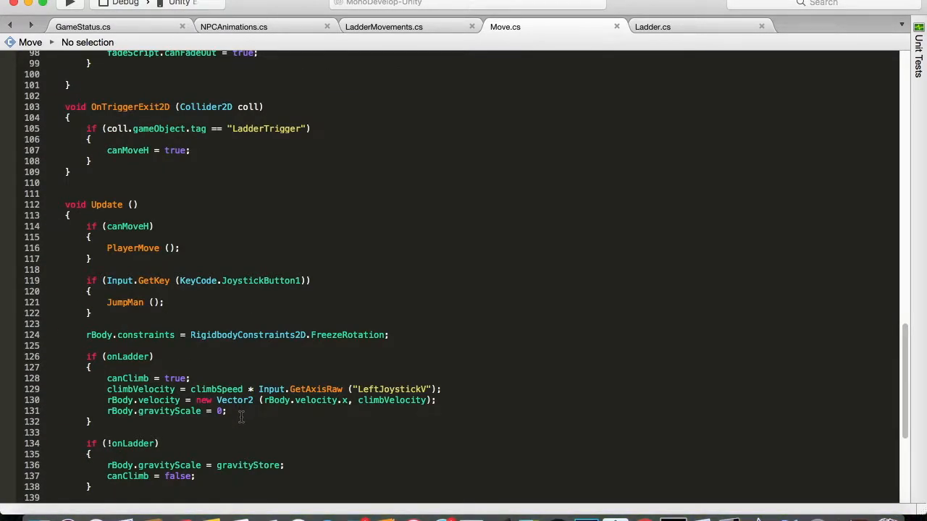
scroll(up, 3)
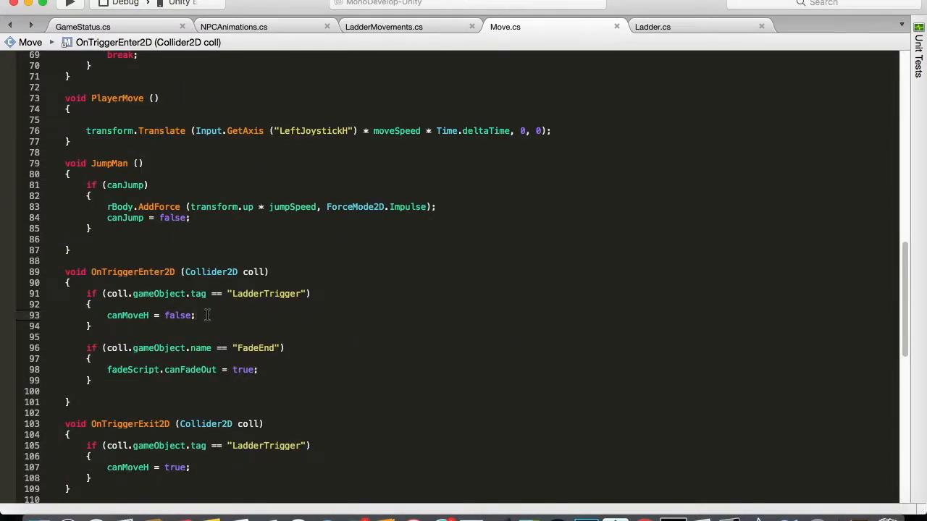
text(canBeIdle = true;)
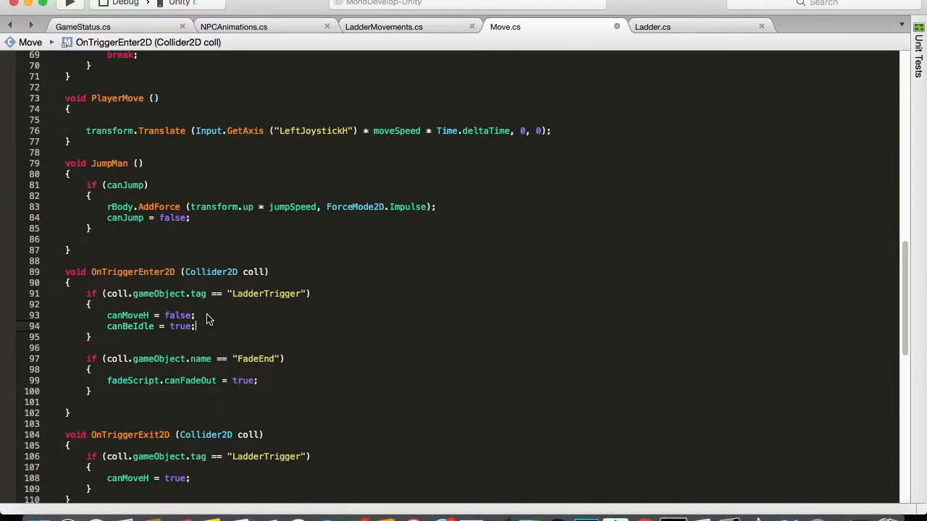
text(can)
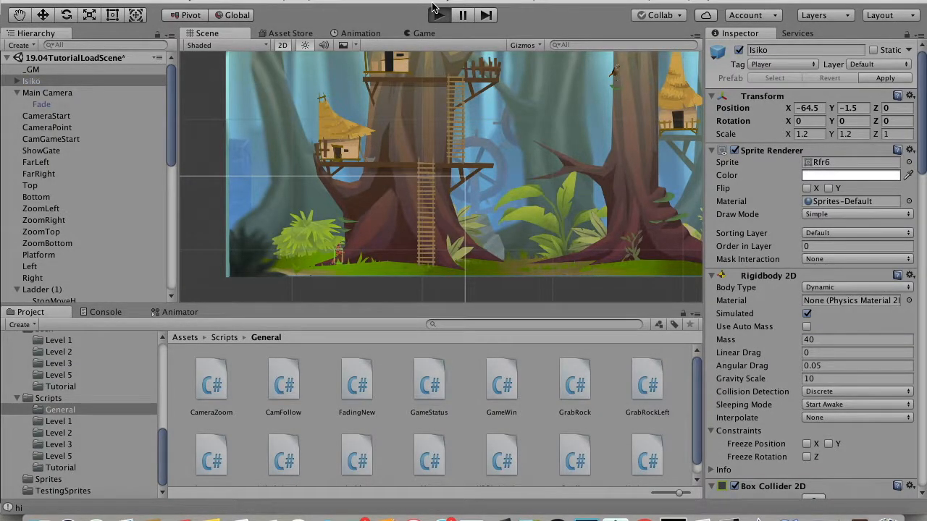
Start Play mode and watch the player climb the ladder in the Game view.
click(422, 32)
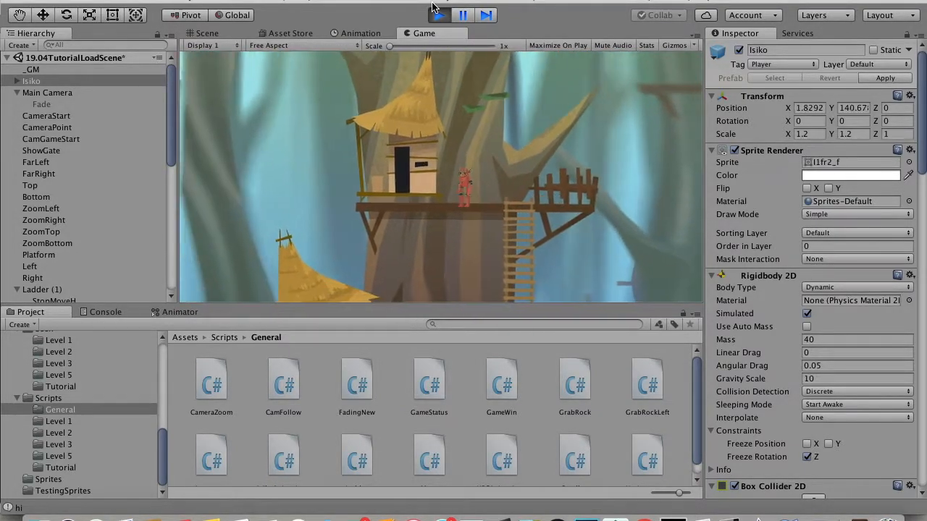
click(438, 15)
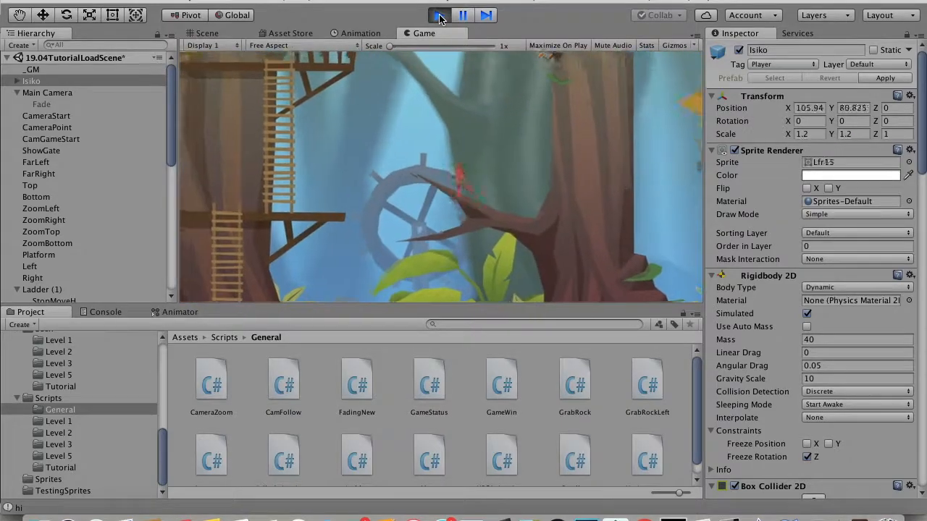